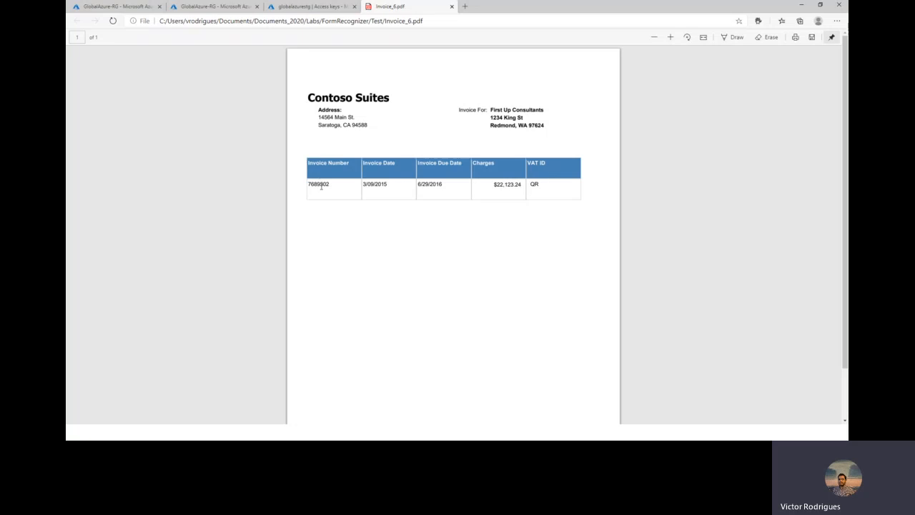
- Select invoice number 7689302, then return to the GlobalAzure-RG resource group overview
double_click(319, 184)
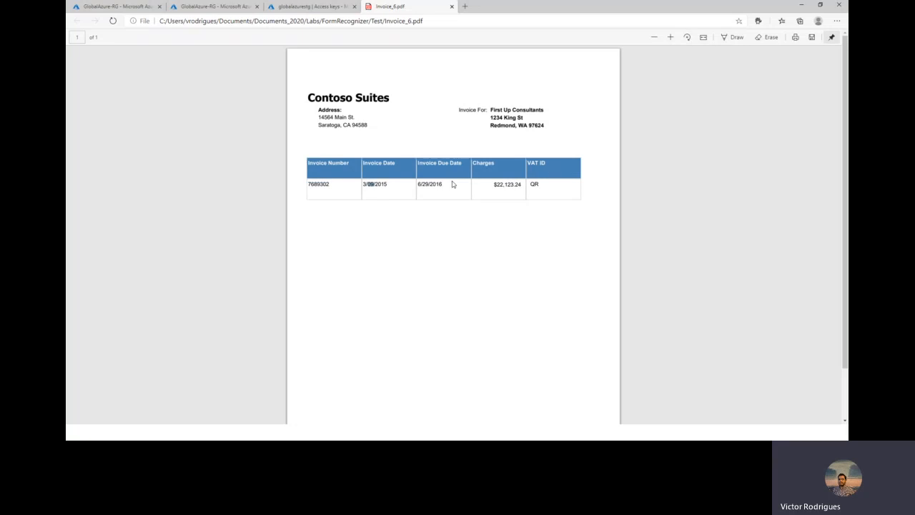
mouse_move(218, 137)
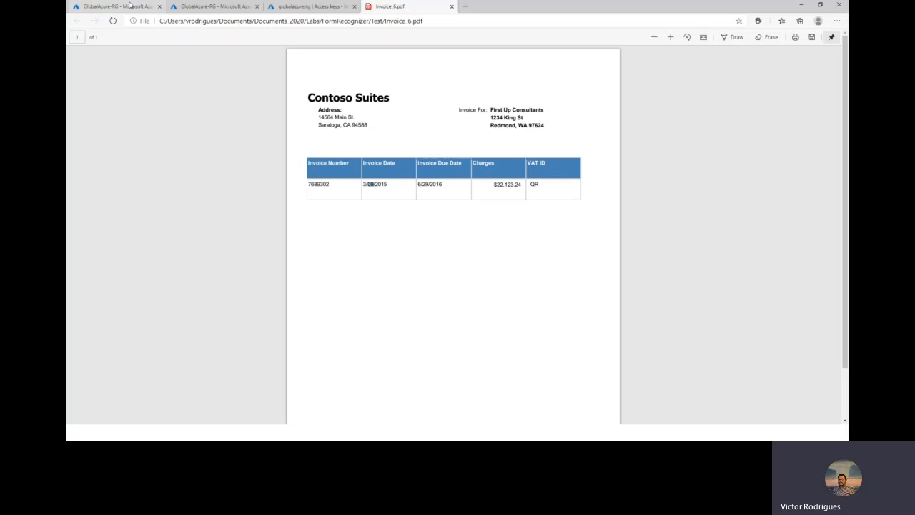
click(114, 7)
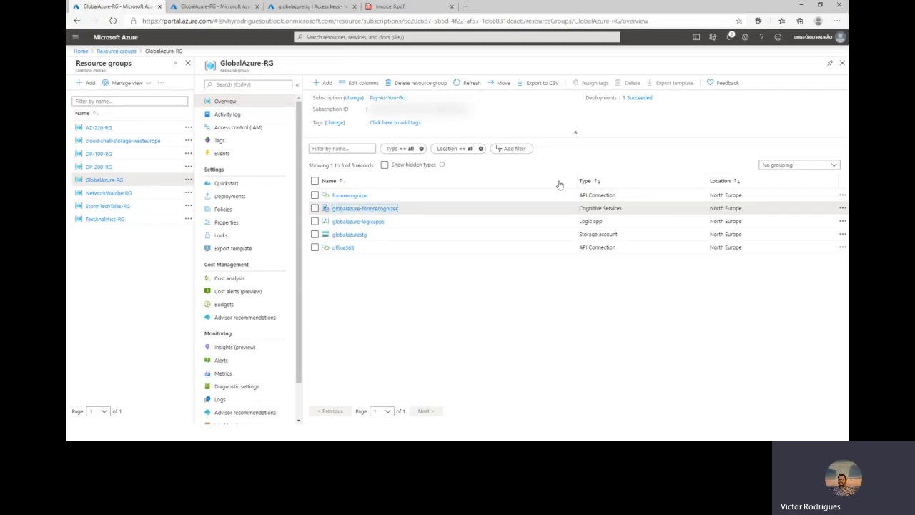
mouse_move(568, 270)
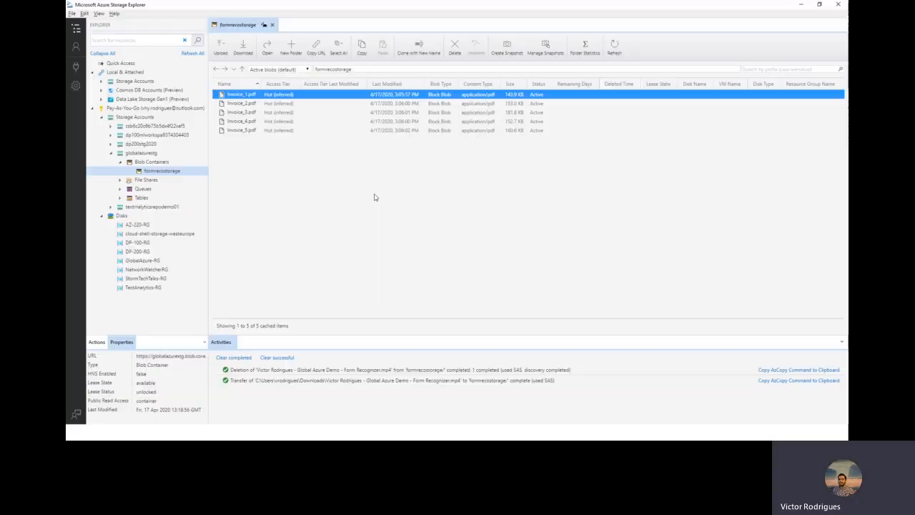
mouse_move(250, 165)
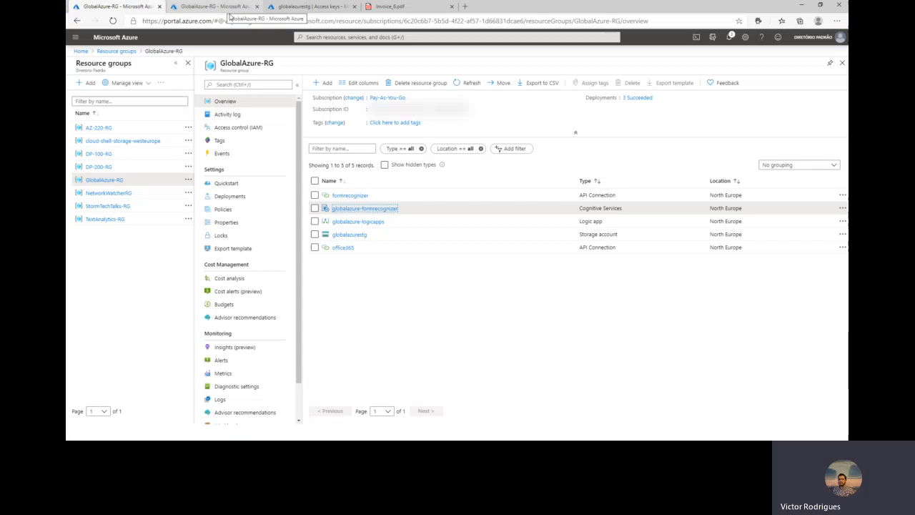
- Open globalazure-formrecognizer to see its key and endpoint
click(365, 208)
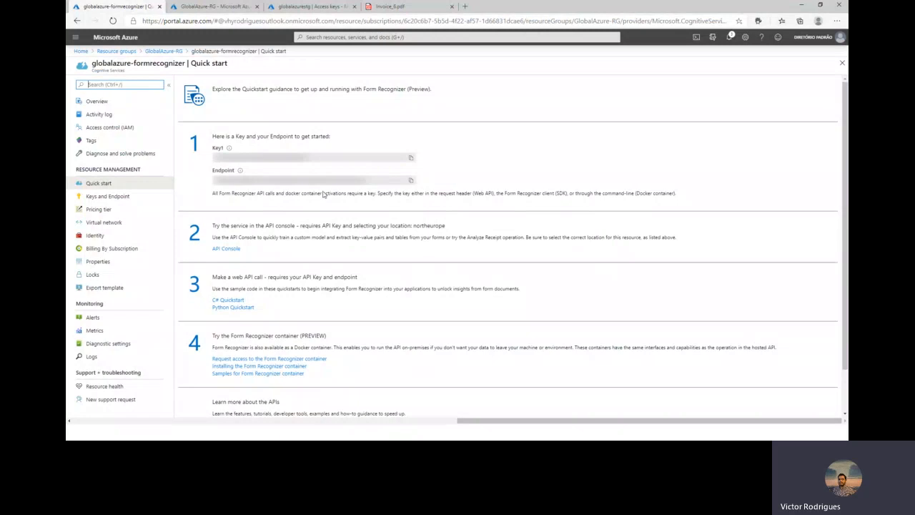
mouse_move(314, 158)
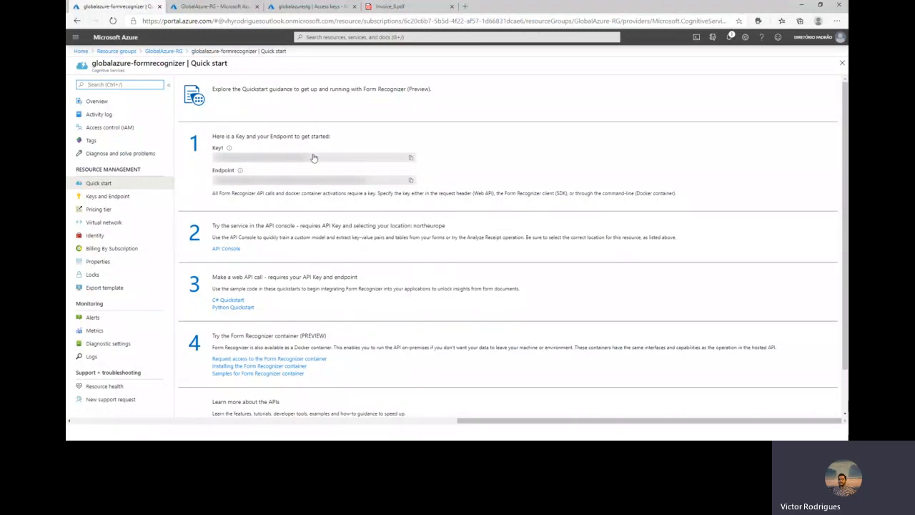
mouse_move(354, 143)
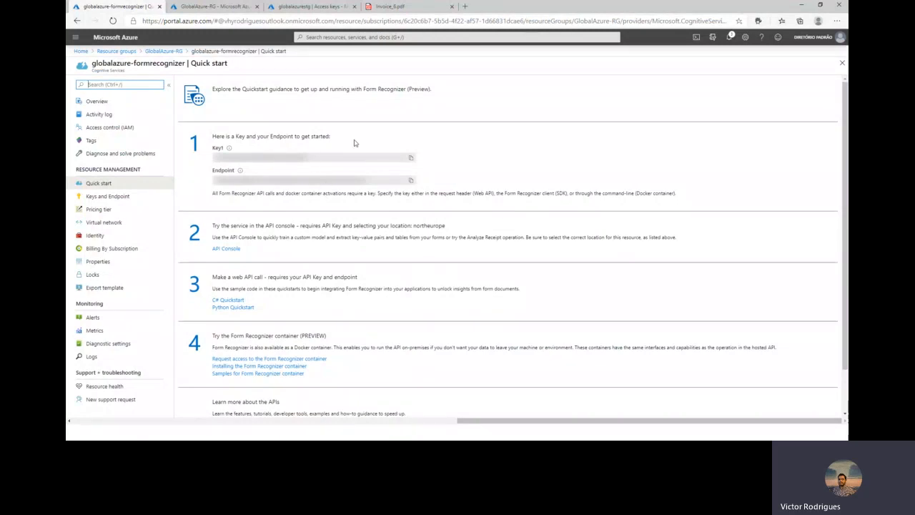
mouse_move(460, 160)
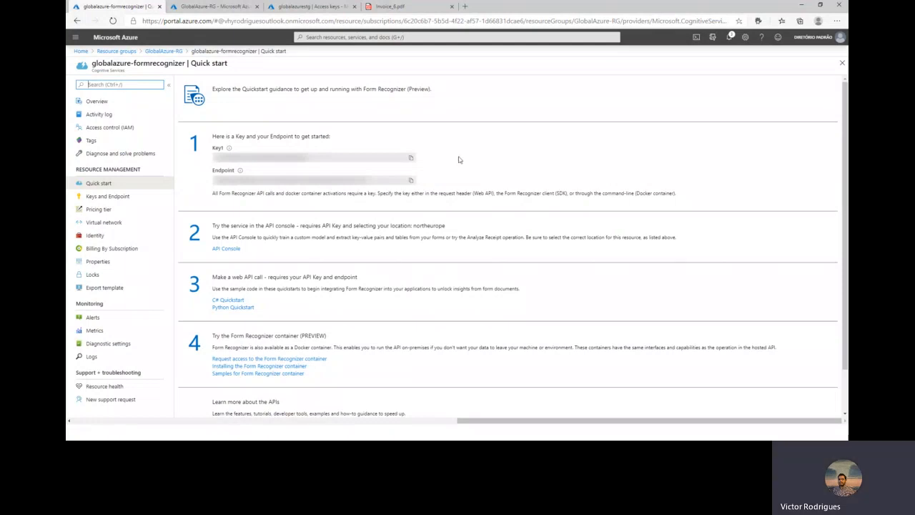
mouse_move(493, 184)
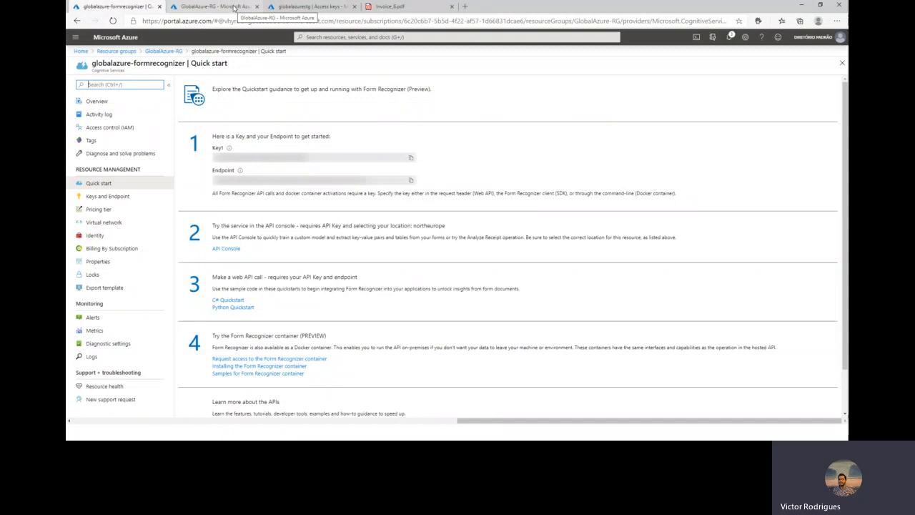
- Switch to the second GlobalAzure-RG tab and open the globalazure-logicapps Logic App
click(215, 7)
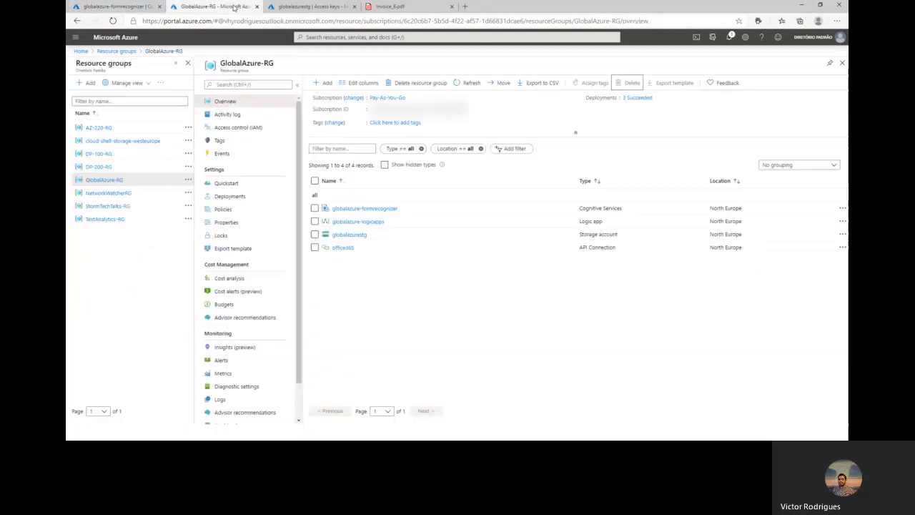
click(357, 221)
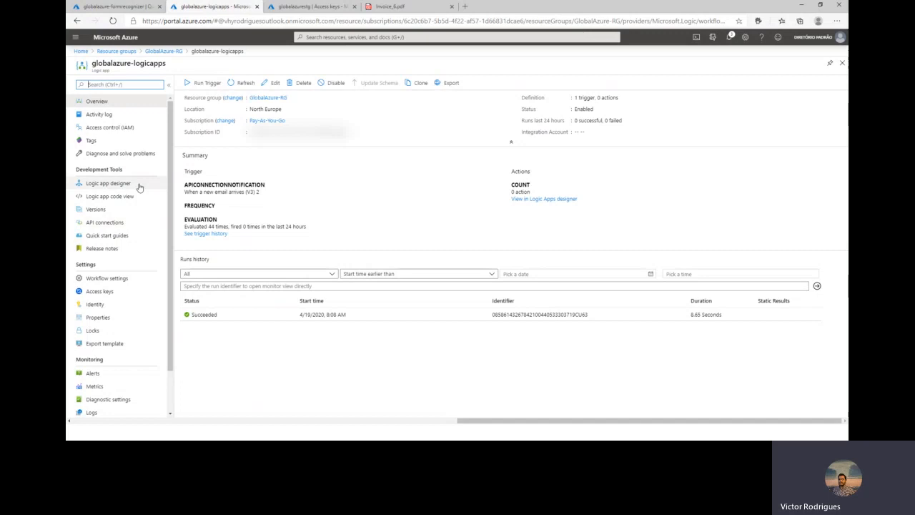
- Open the Logic app designer for globalazure-logicapps
click(108, 183)
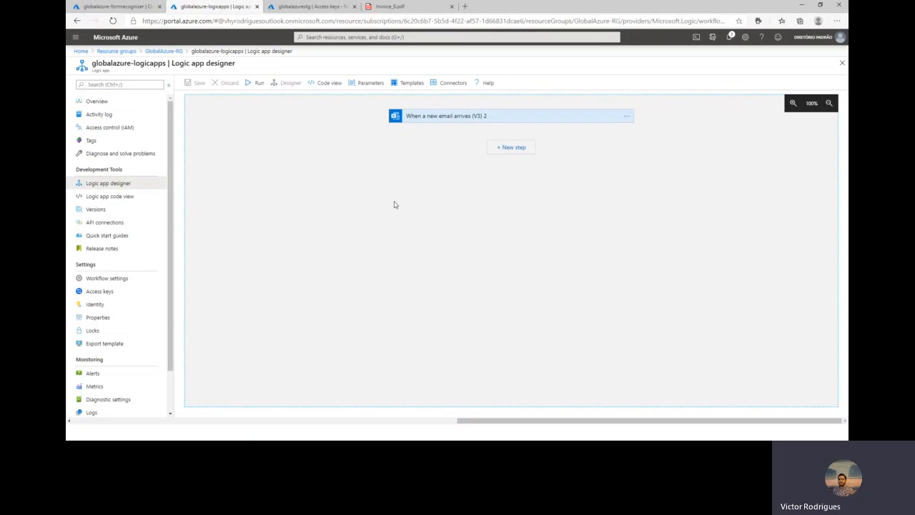
mouse_move(419, 122)
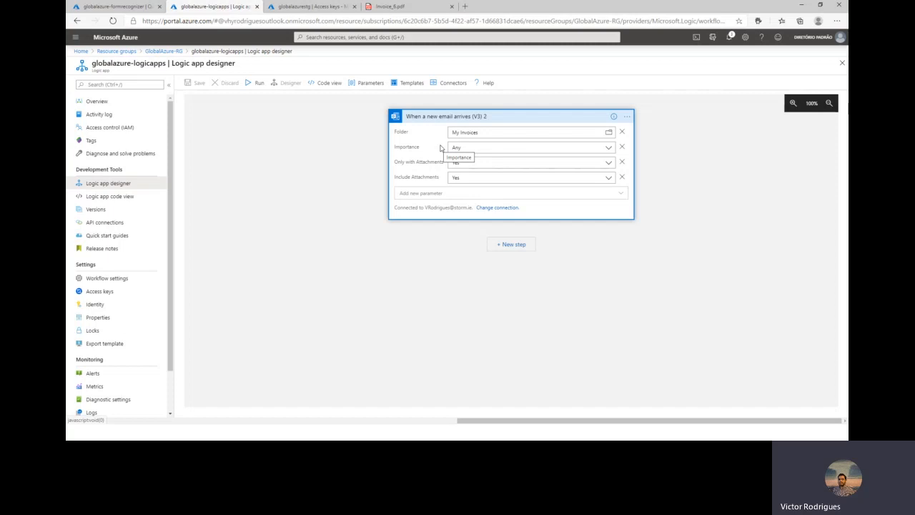
mouse_move(480, 131)
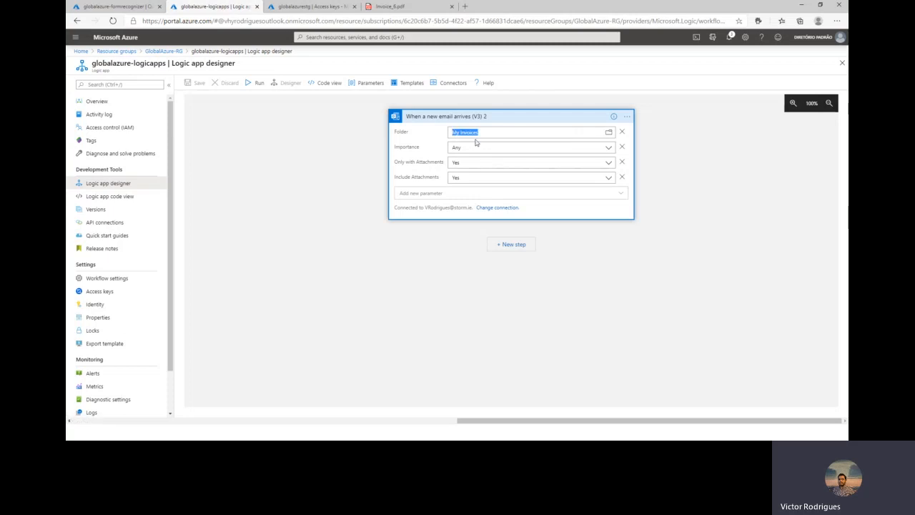
mouse_move(441, 210)
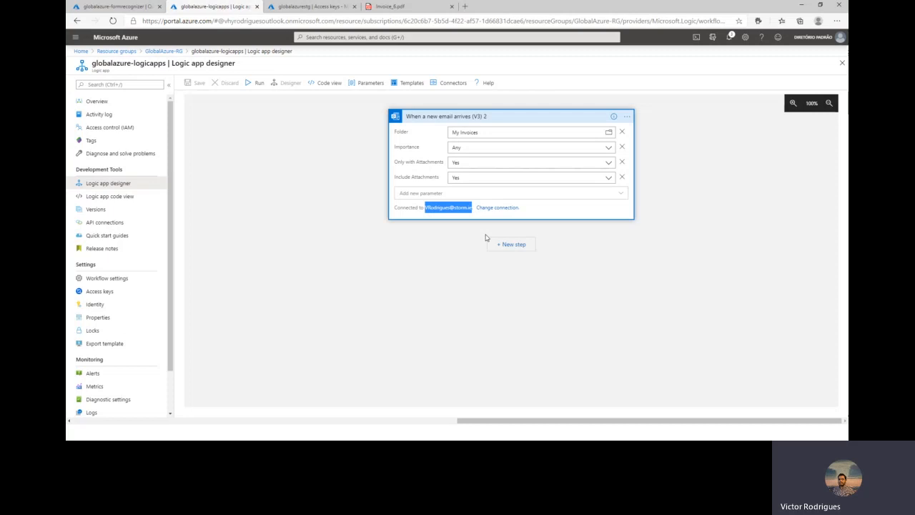
mouse_move(511, 244)
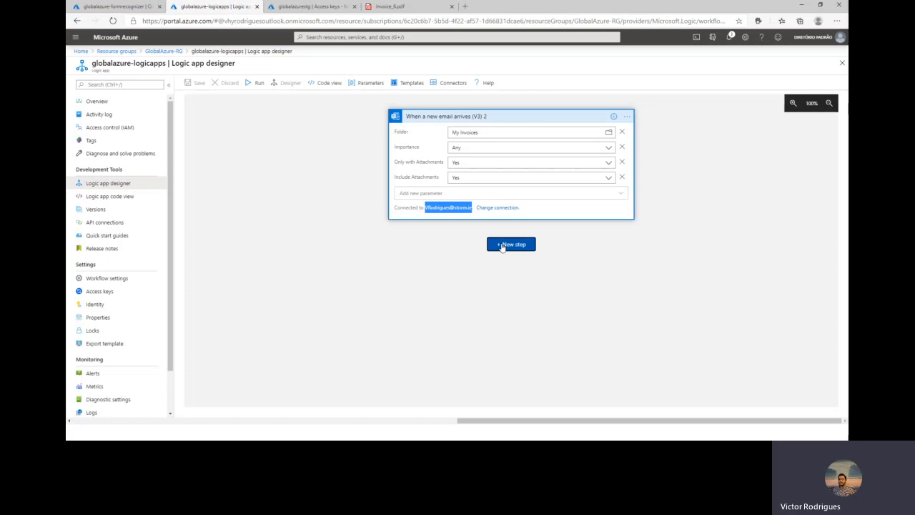
- Add a new step after the email trigger and pick a Form Recognizer action
click(511, 244)
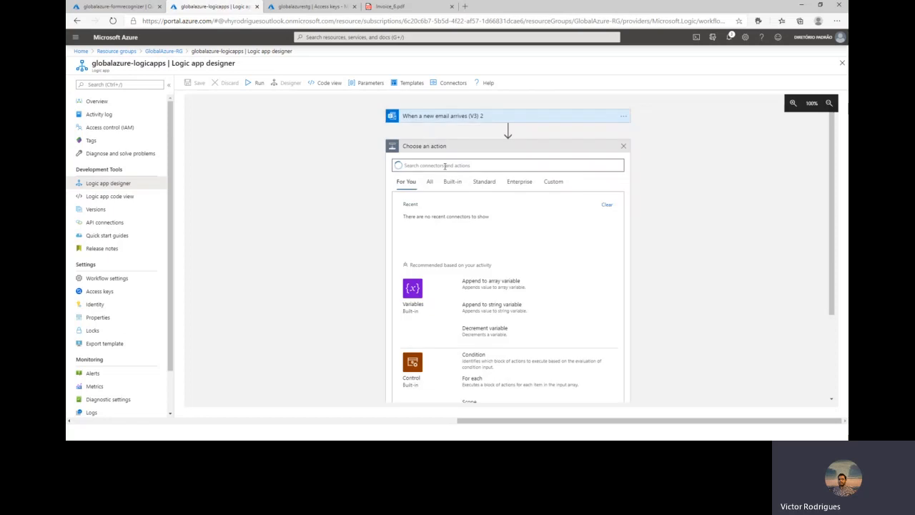
text(Form 4)
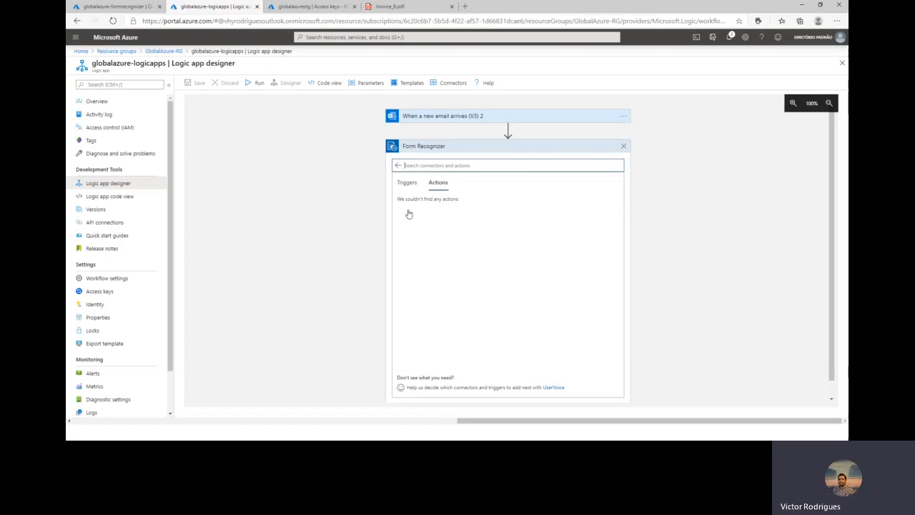
click(437, 182)
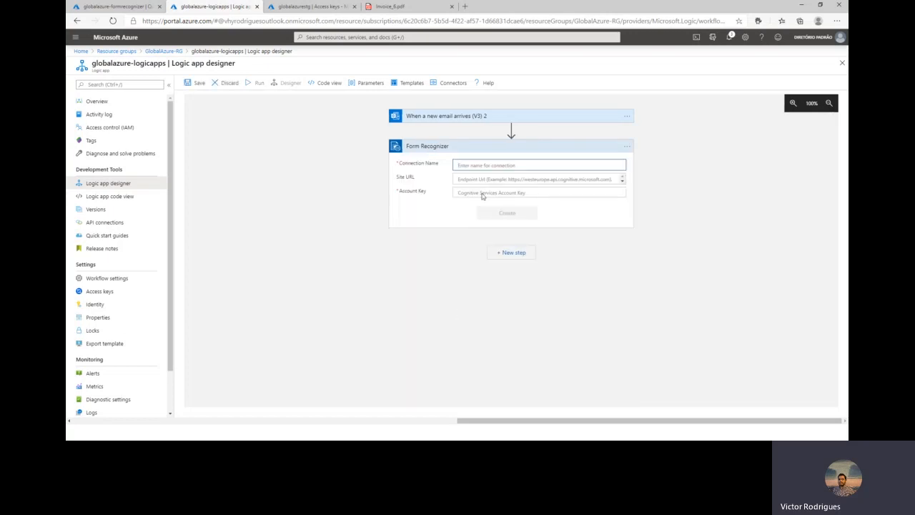
- Create connection 'Form Recognizer Service' with the globalazure-form-recognizer endpoint URL and account key
click(538, 164)
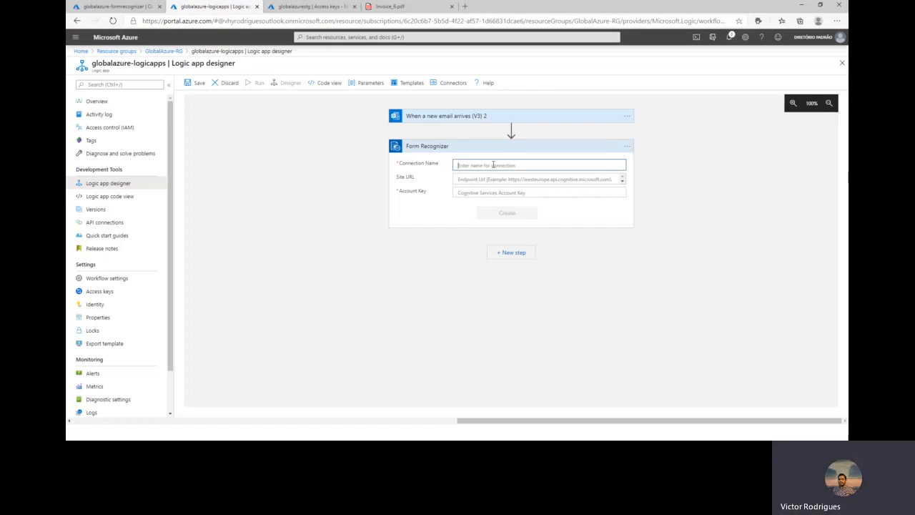
text(Form Recognizer Ser)
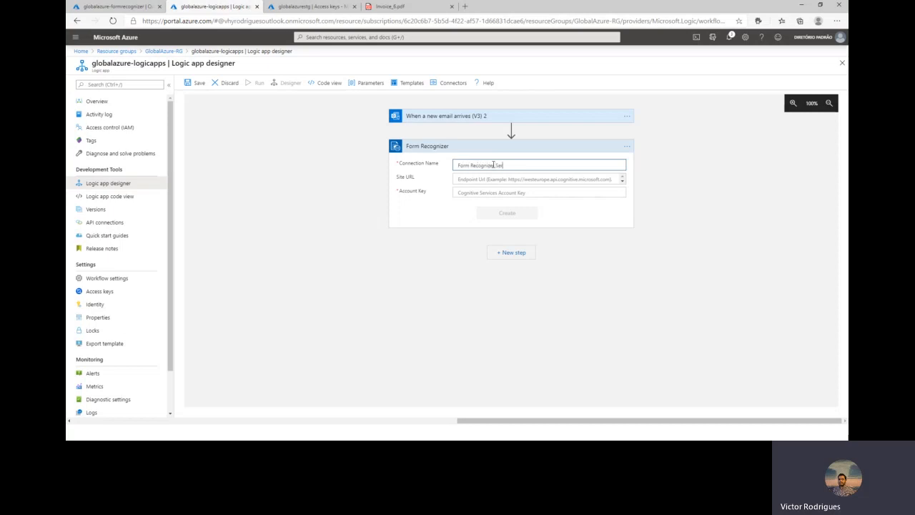
text(vice)
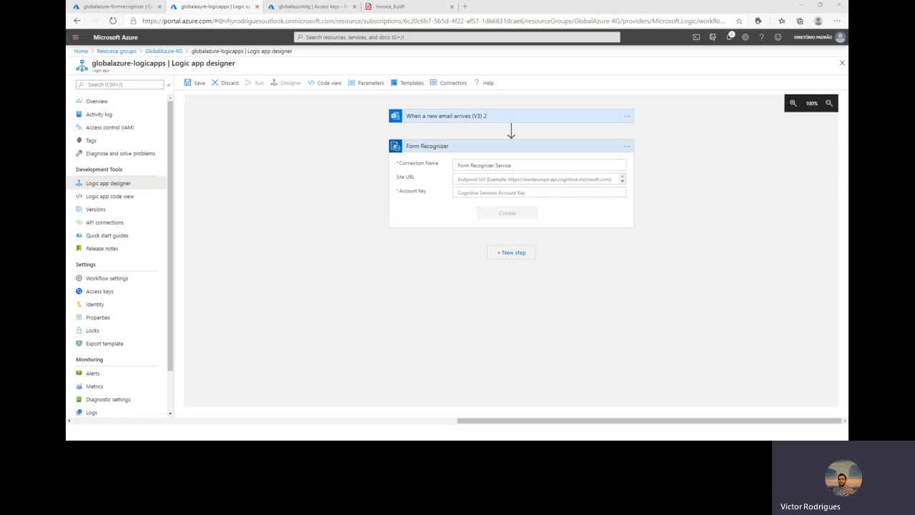
click(538, 179)
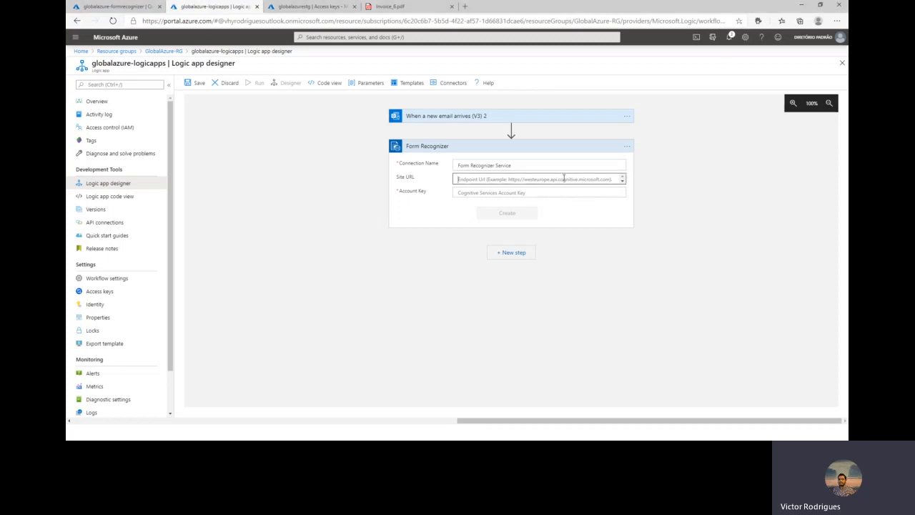
text(https://globalazure-form-recognizer.cognitiveservices.azure.com/)
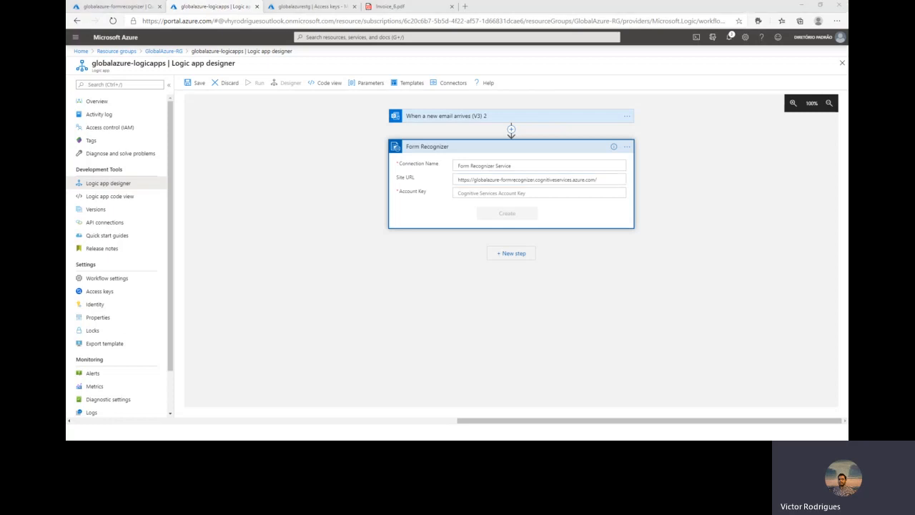
click(540, 193)
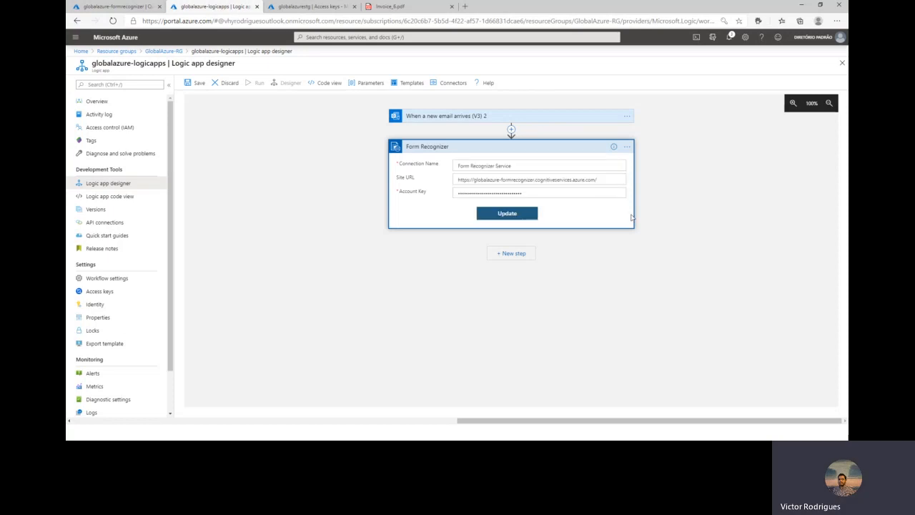
click(506, 213)
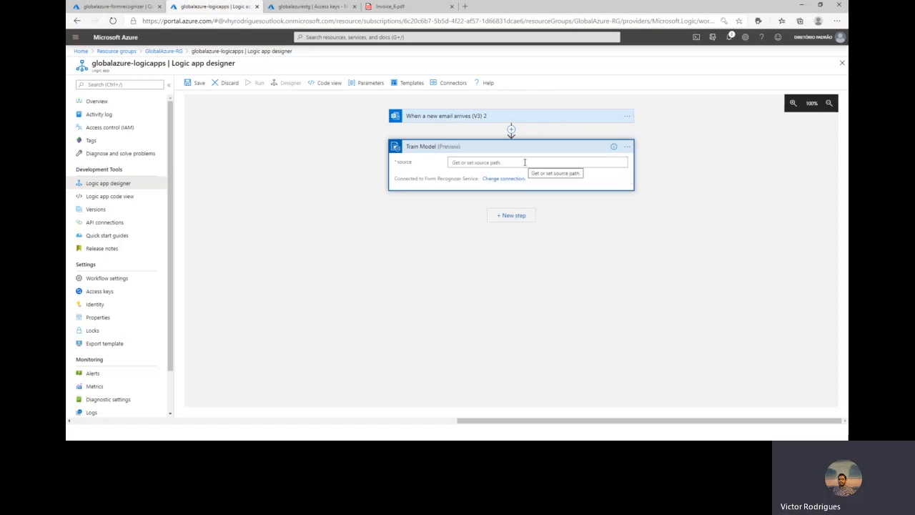
mouse_move(621, 240)
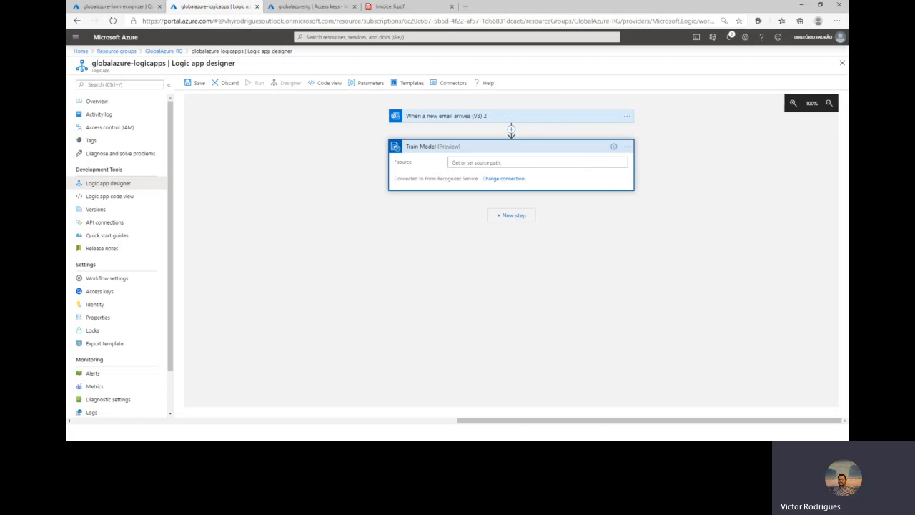
mouse_move(787, 254)
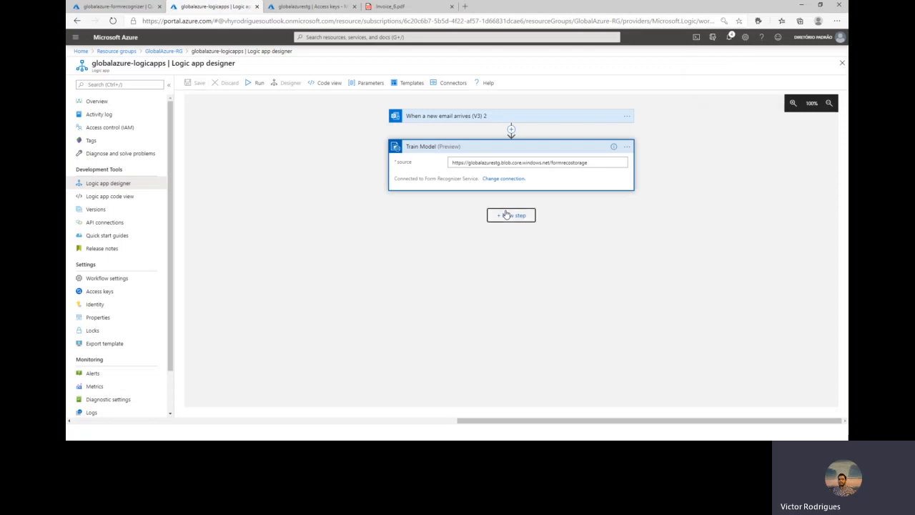
- Add another step after the Train Model action
click(510, 215)
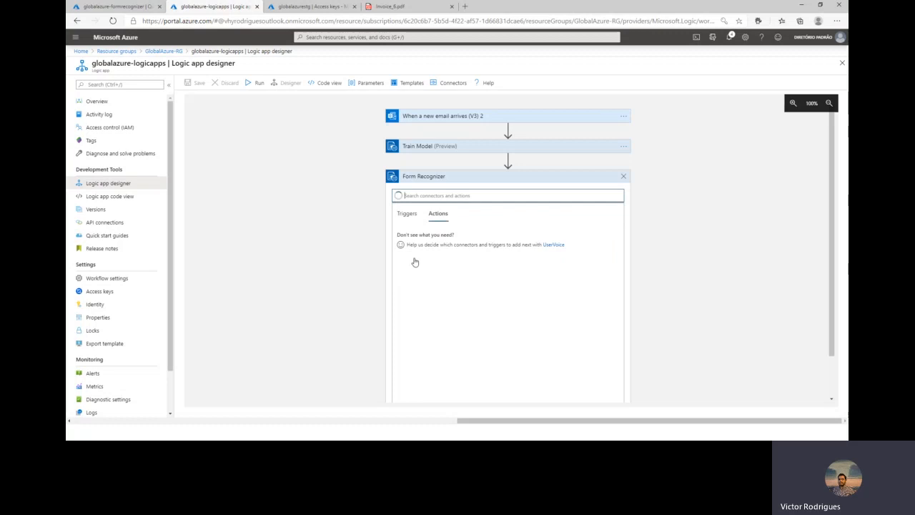
- Add Analyze Form using the trained modelId and email Attachments Content as Document
click(438, 213)
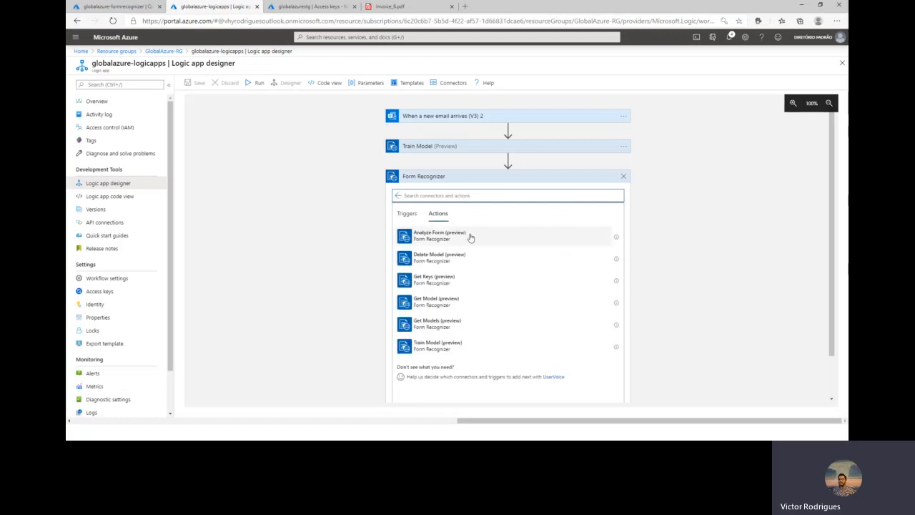
click(439, 235)
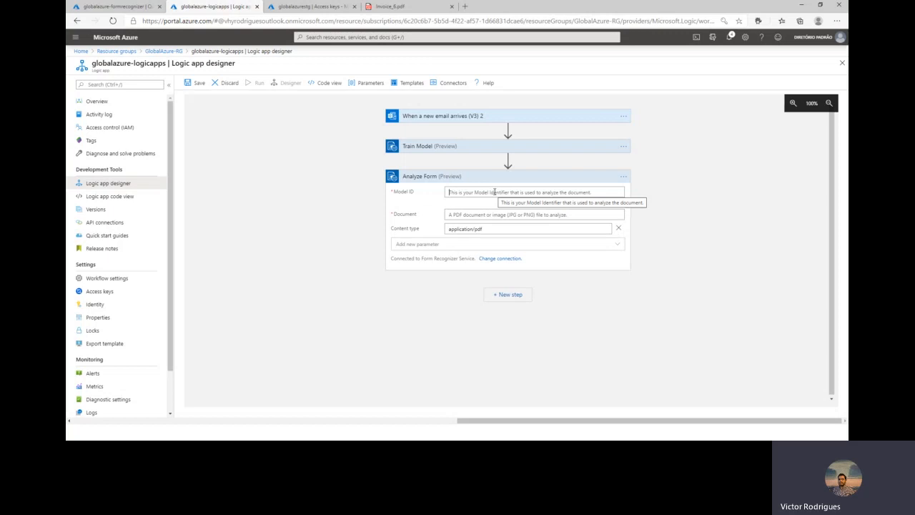
click(533, 192)
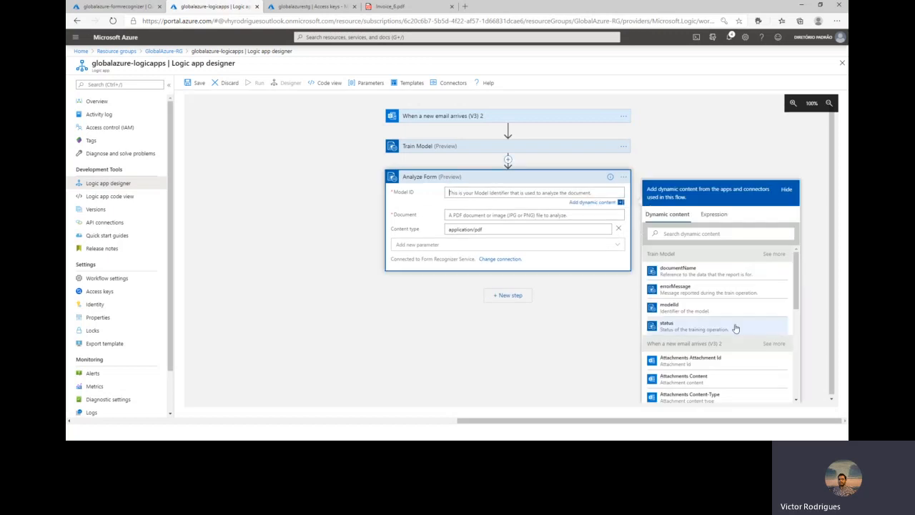
mouse_move(737, 307)
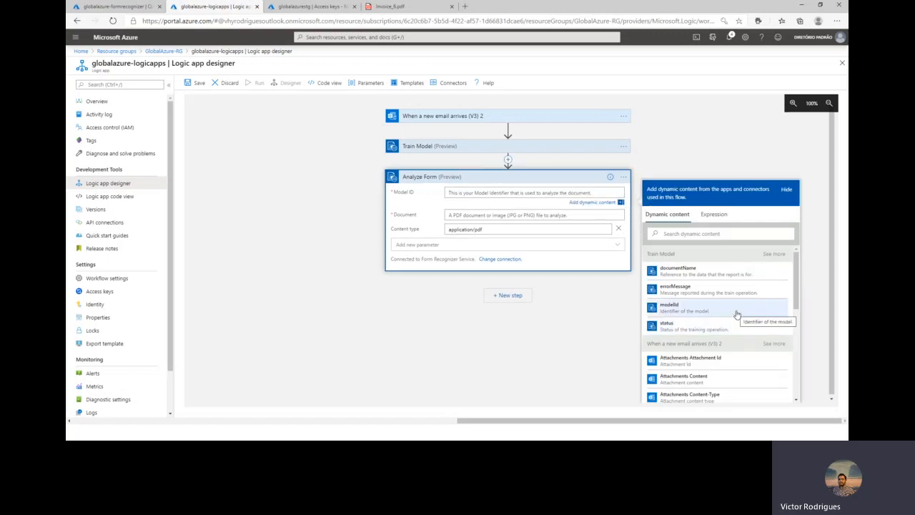
click(669, 304)
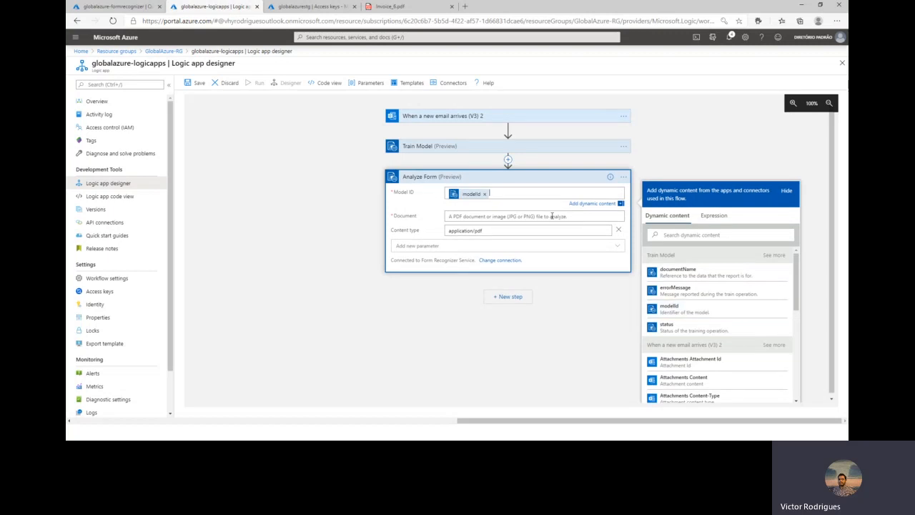
click(519, 208)
text(atta)
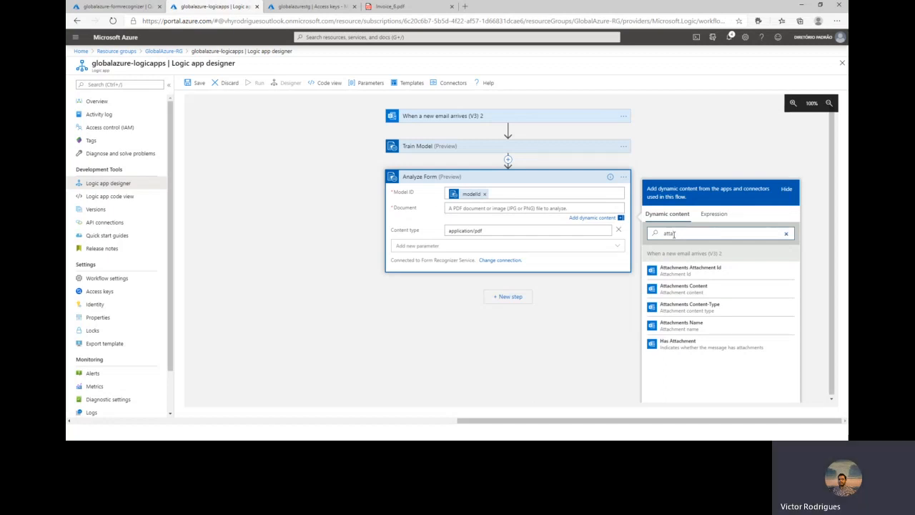
click(683, 289)
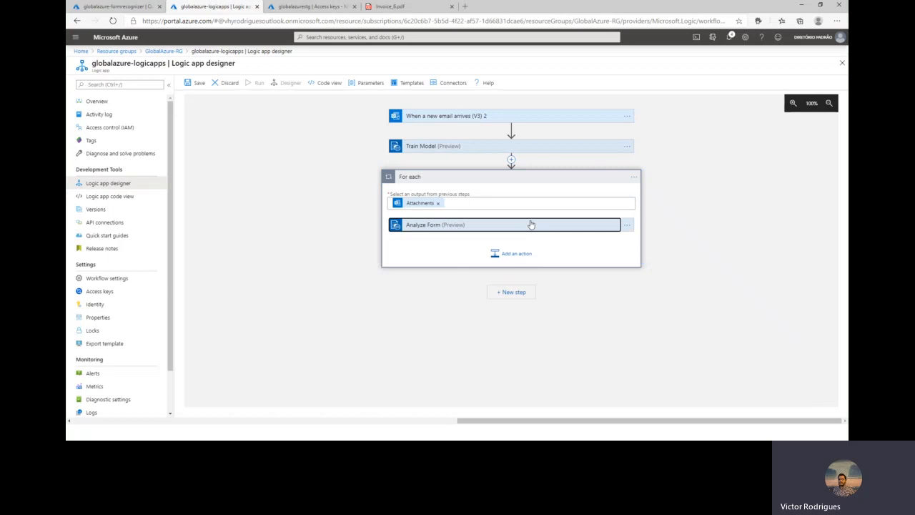
- Expand Analyze Form to check its fields, then add an action inside the For each loop
click(500, 224)
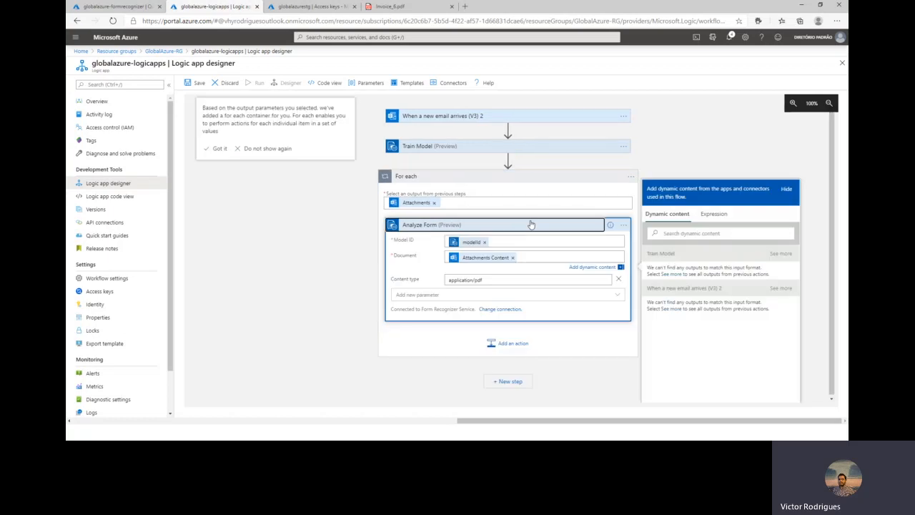
mouse_move(626, 319)
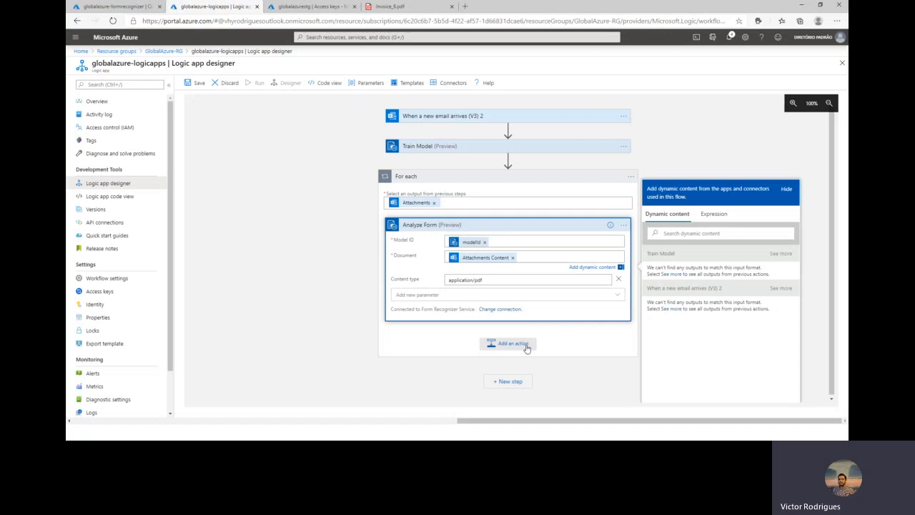
click(508, 344)
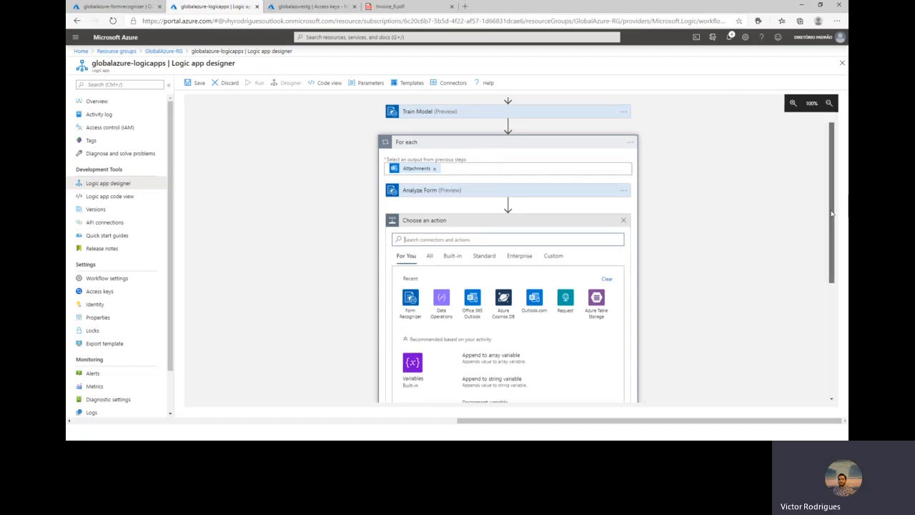
scroll(down, 3)
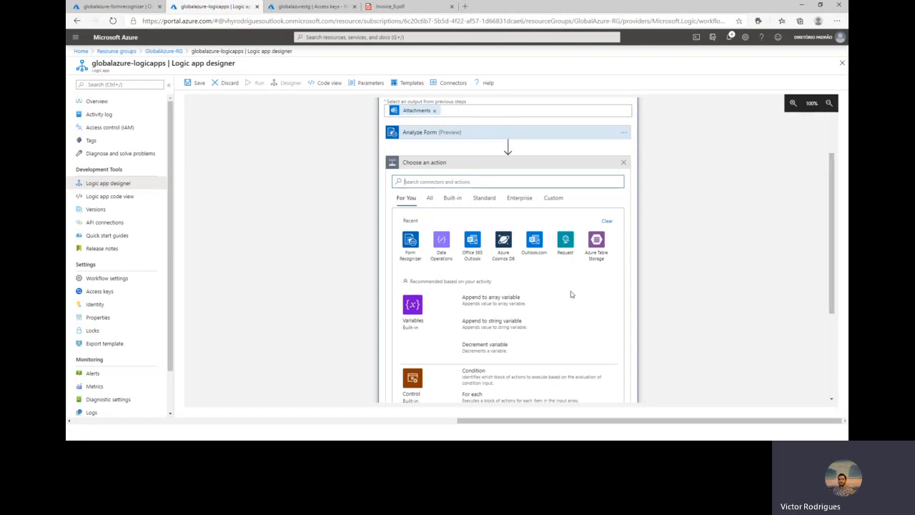
mouse_move(441, 242)
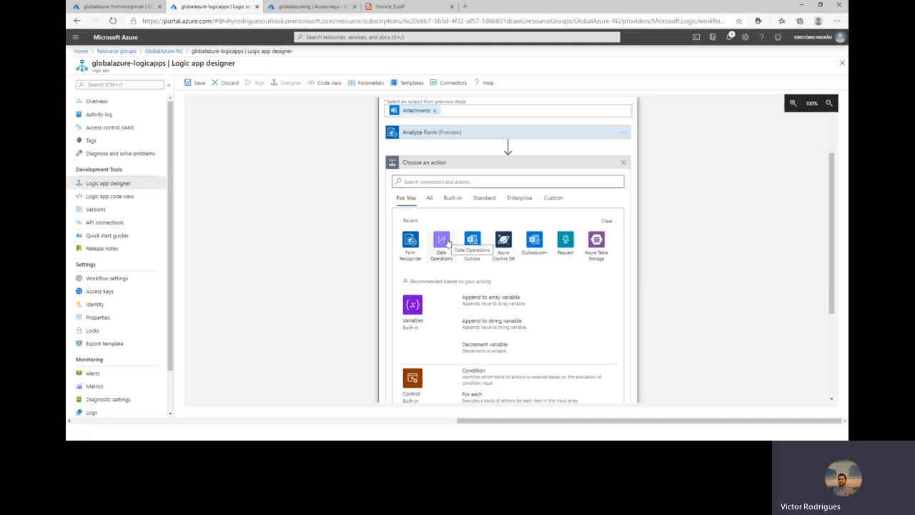
- Choose a Data Operations action for the Compose step over Analyze Form's pages
click(441, 245)
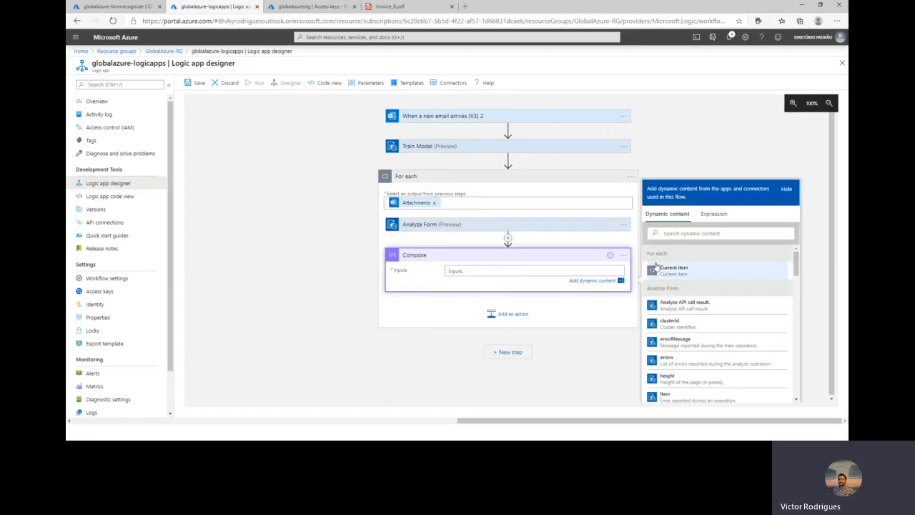
scroll(down, 3)
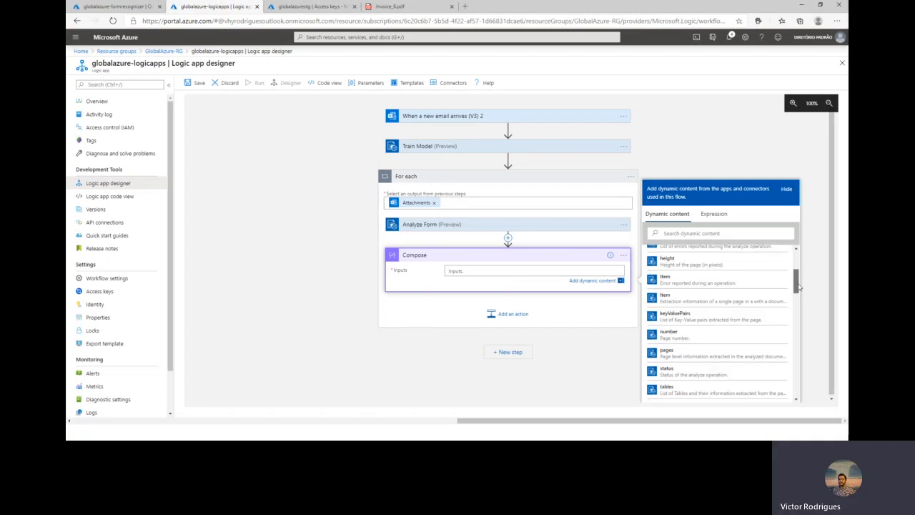
scroll(down, 3)
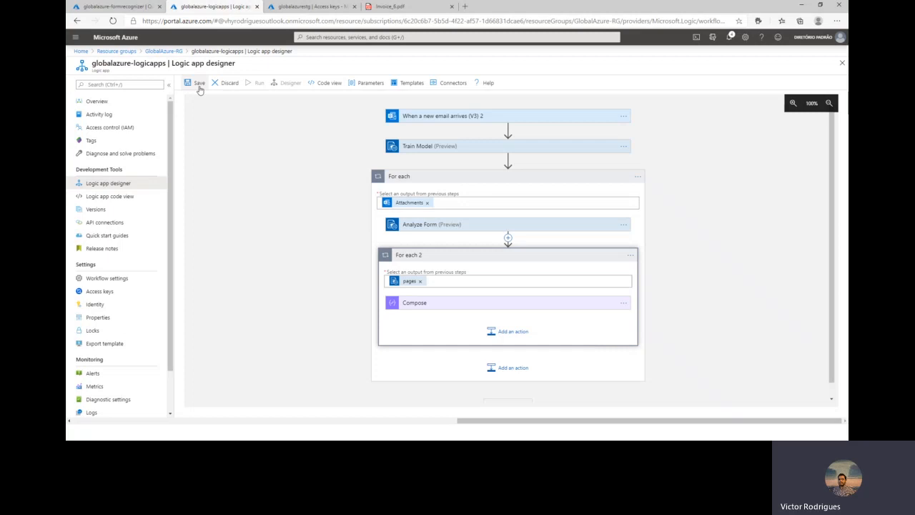
mouse_move(201, 84)
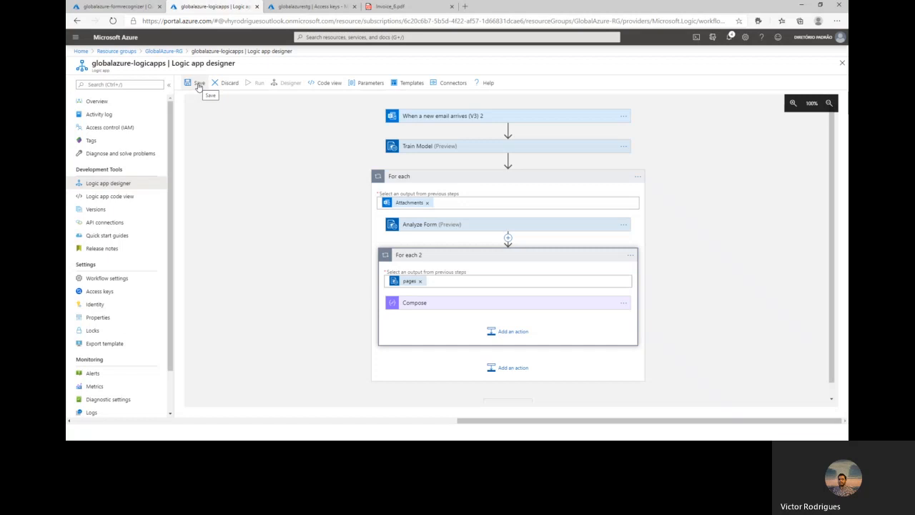
- Save the globalazure-logicapps workflow and start a test run
click(196, 82)
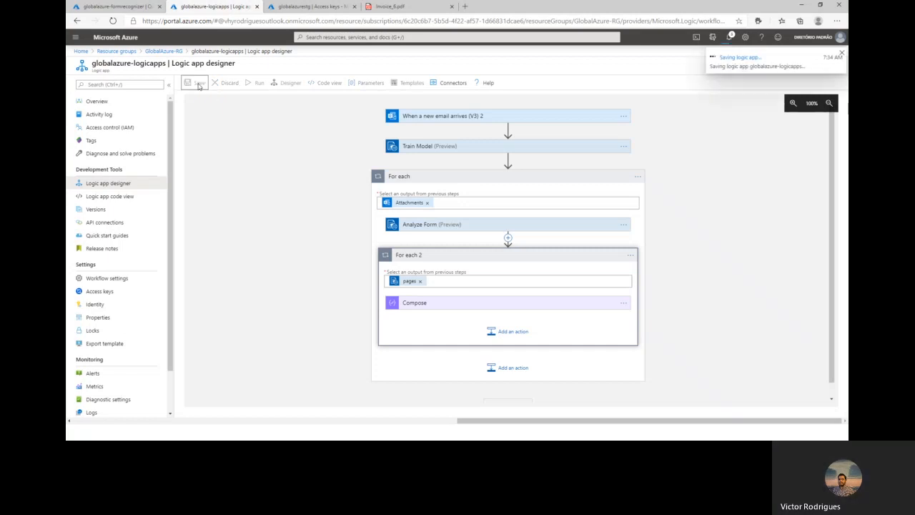
click(194, 82)
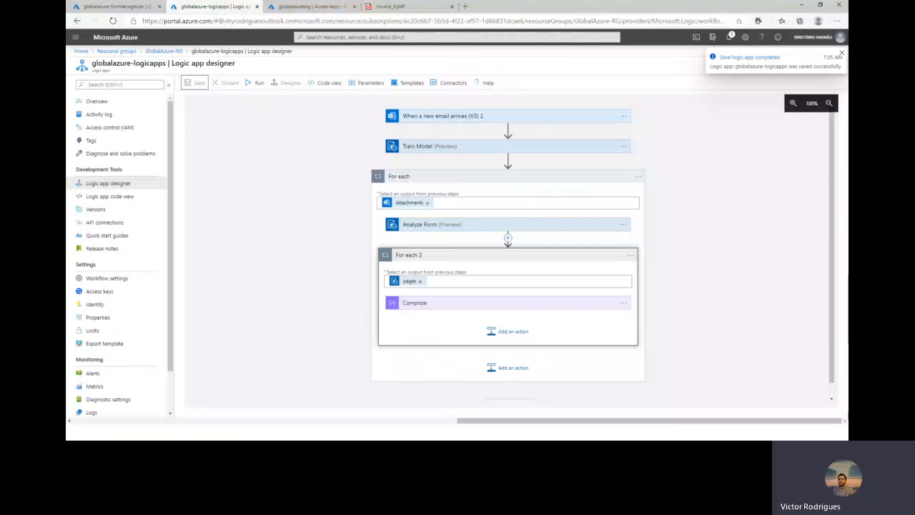
click(842, 63)
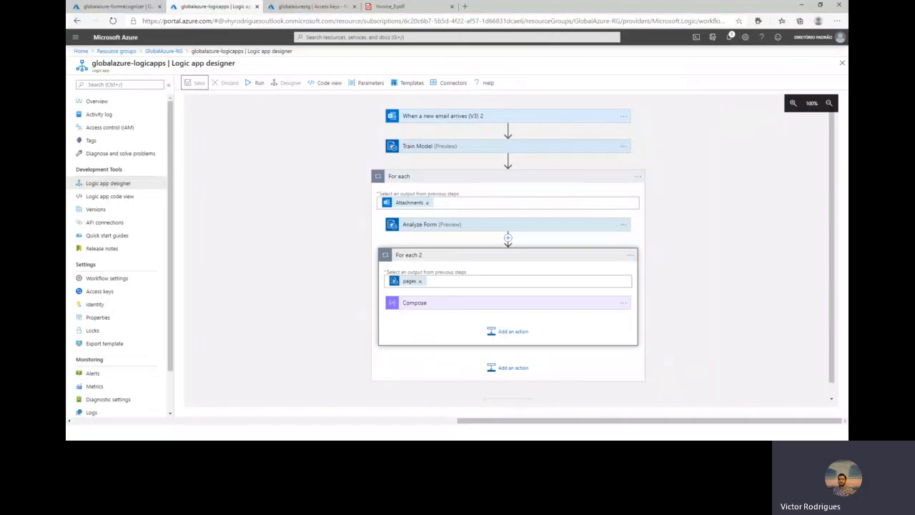
mouse_move(247, 82)
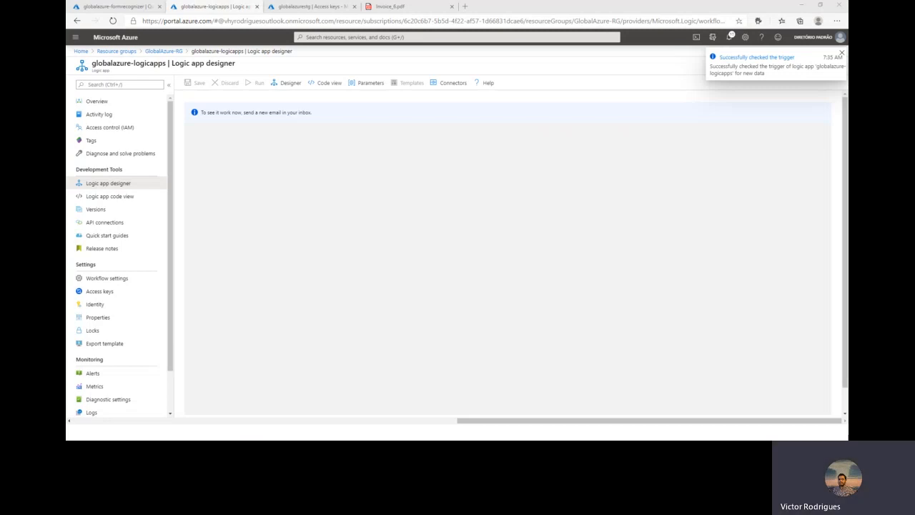
- Dismiss the trigger check notification and open the completed run to view Compose's invoice table JSON
click(842, 53)
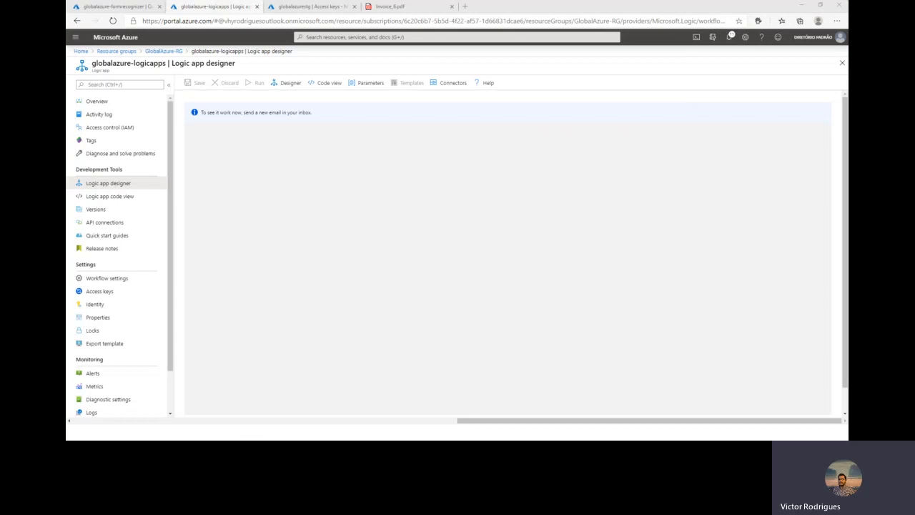
click(260, 82)
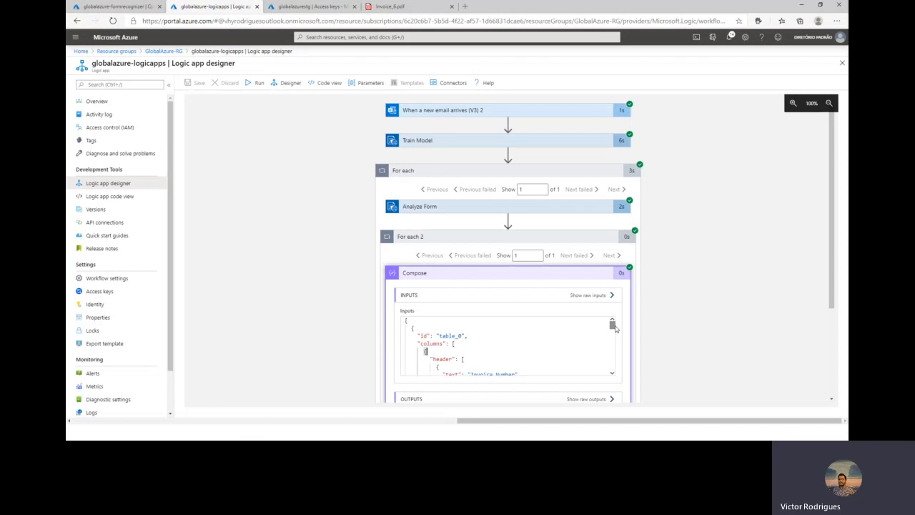
scroll(down, 3)
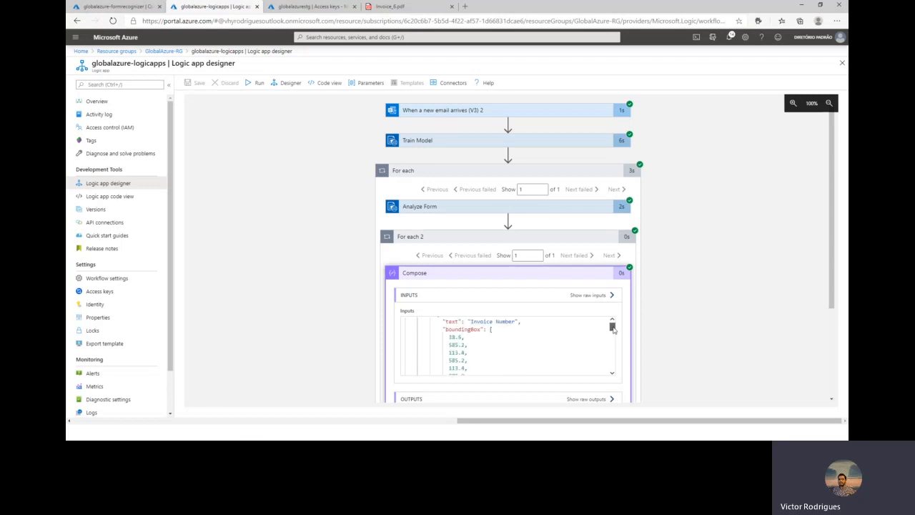
scroll(down, 3)
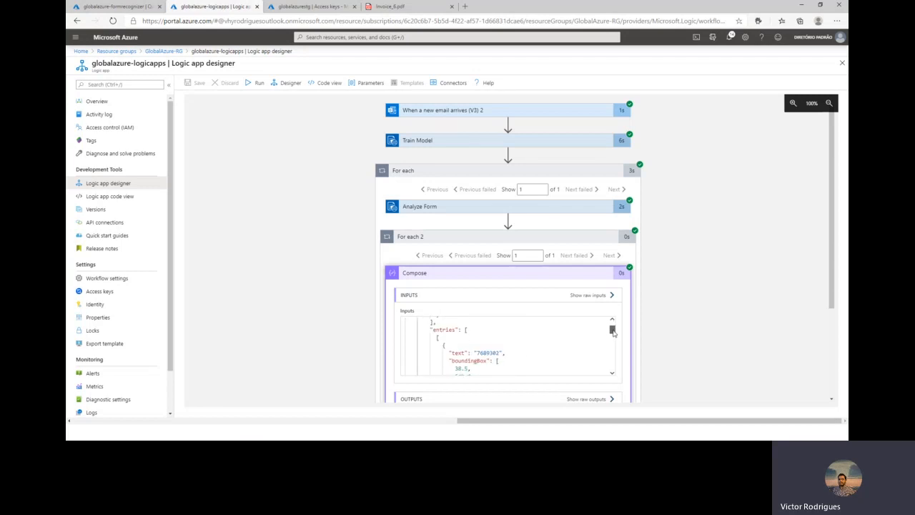
double_click(485, 352)
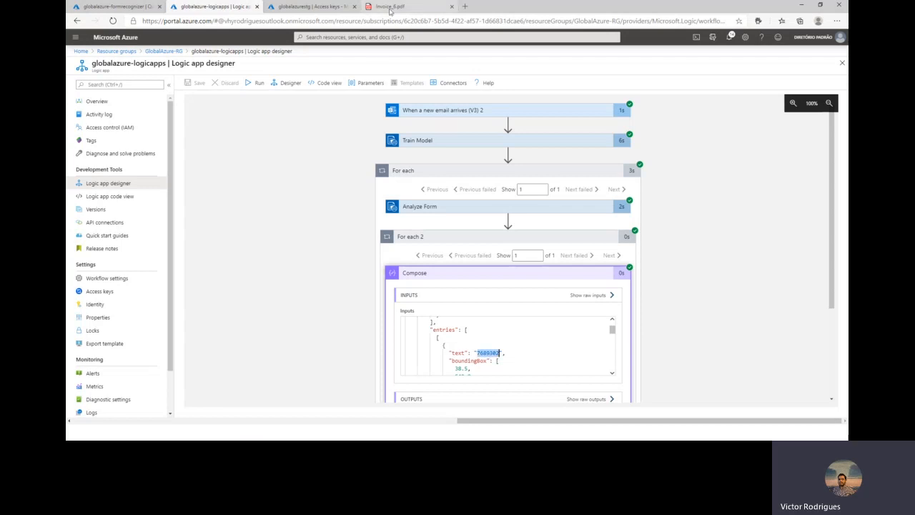
click(390, 6)
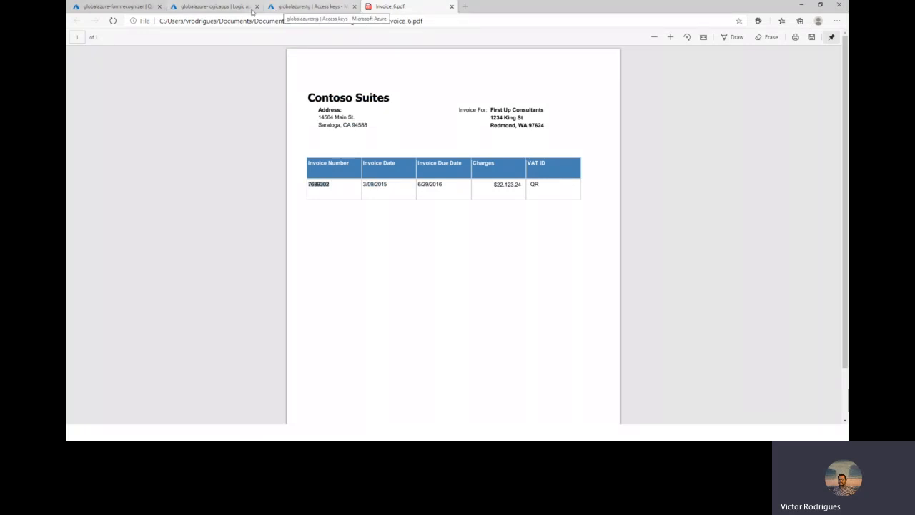
mouse_move(215, 6)
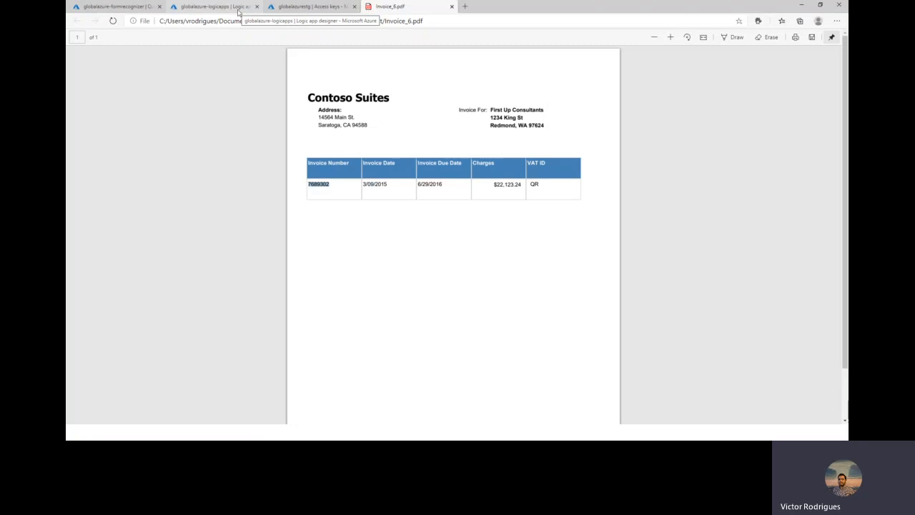
click(215, 7)
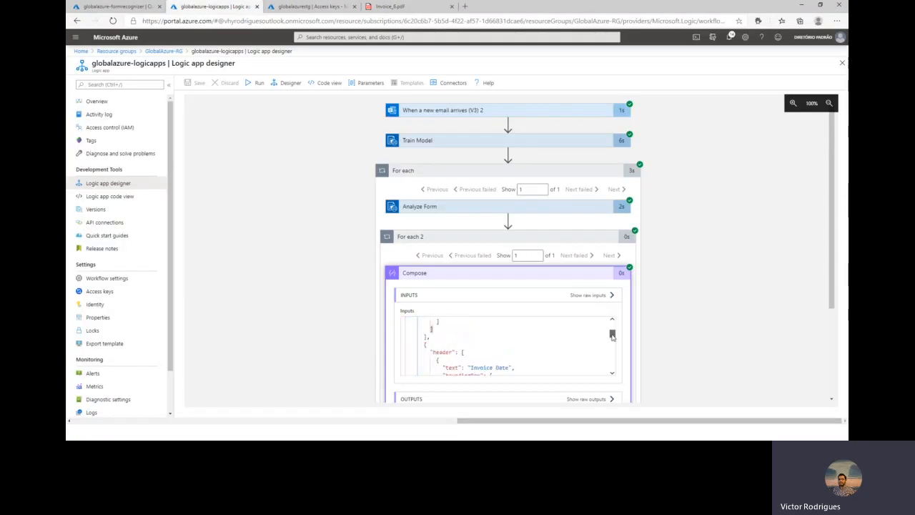
scroll(down, 3)
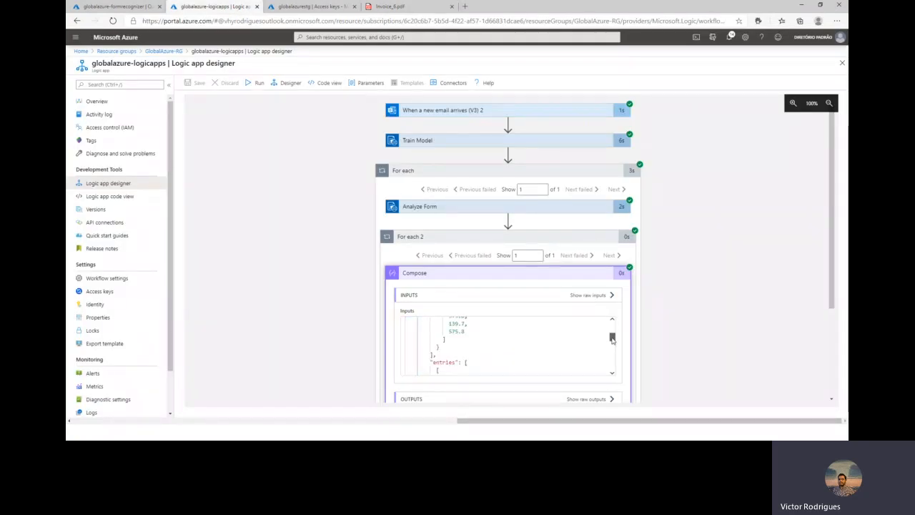
scroll(down, 3)
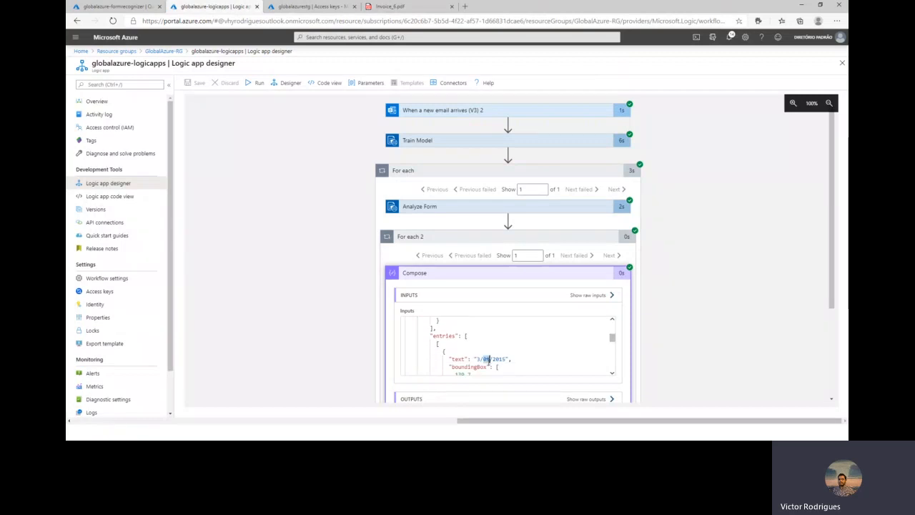
click(389, 6)
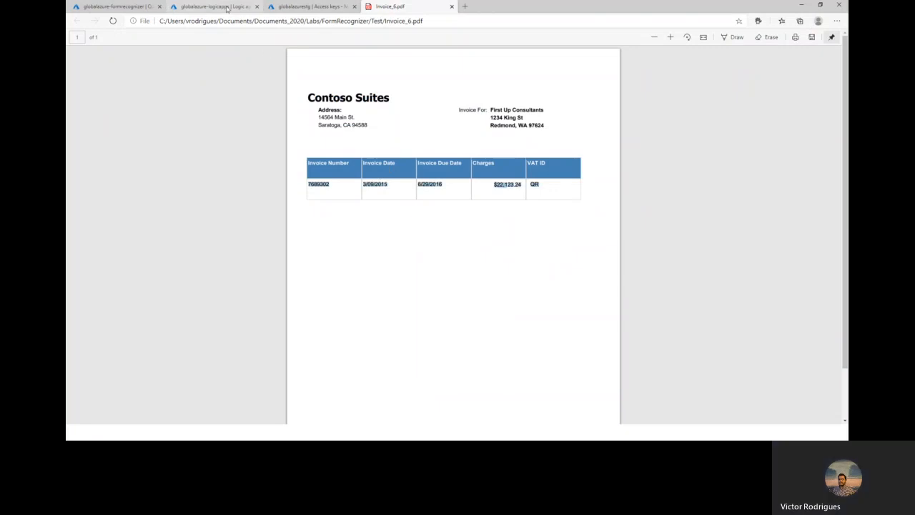
click(211, 7)
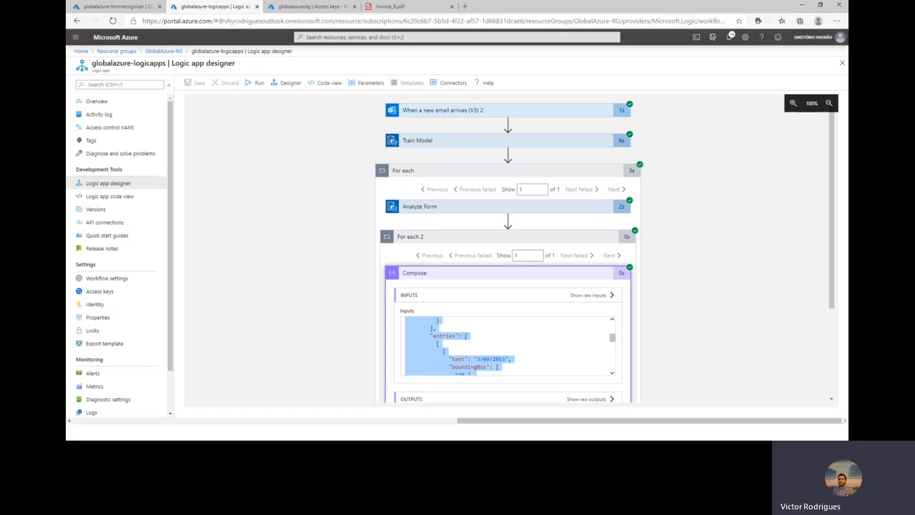